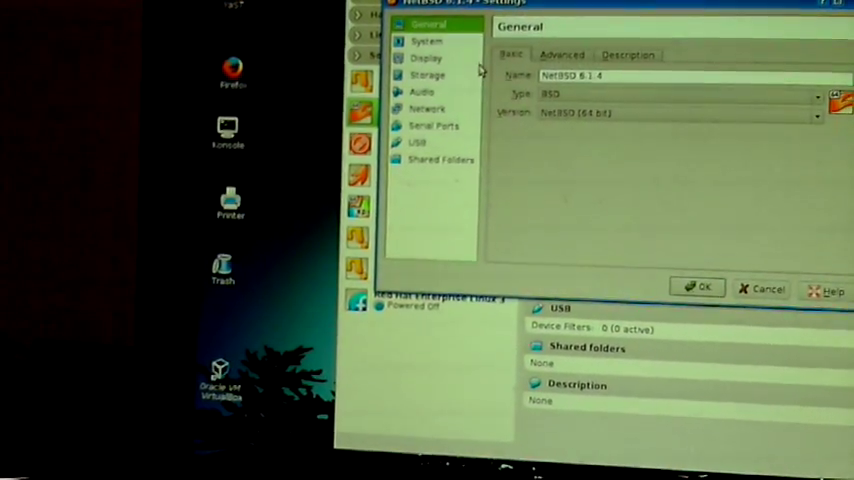
Review the SATA CD/DVD drive in Storage settings holding the NetBSD install ISO.
{"action": "left_click", "coordinate": [428, 76]}
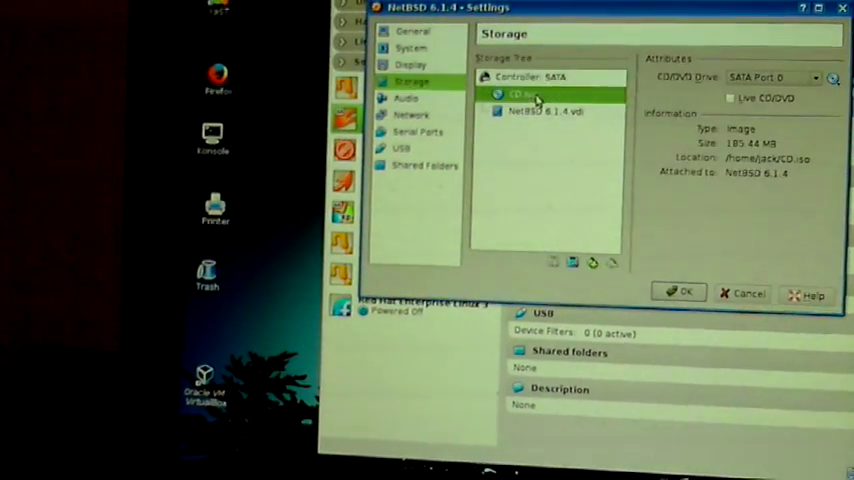
{"action": "left_click", "coordinate": [834, 76]}
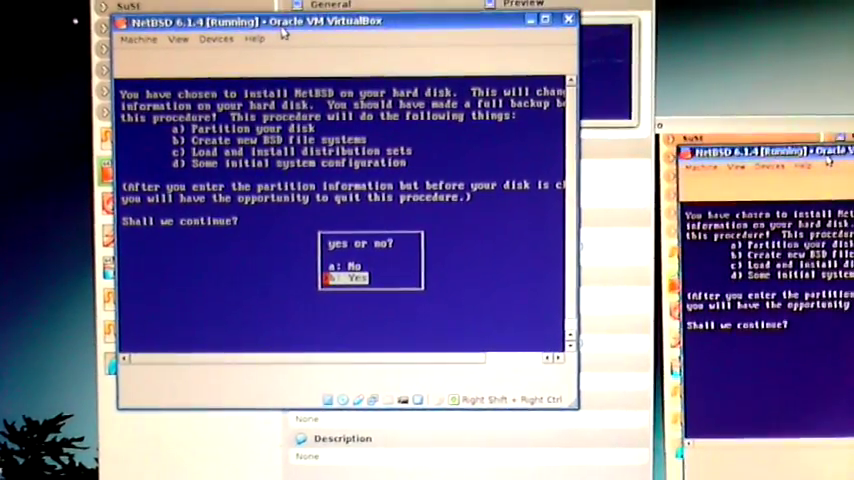
Confirm installing NetBSD to the hard disk and continue with the only disk, wd0.
{"action": "key", "text": "Return"}
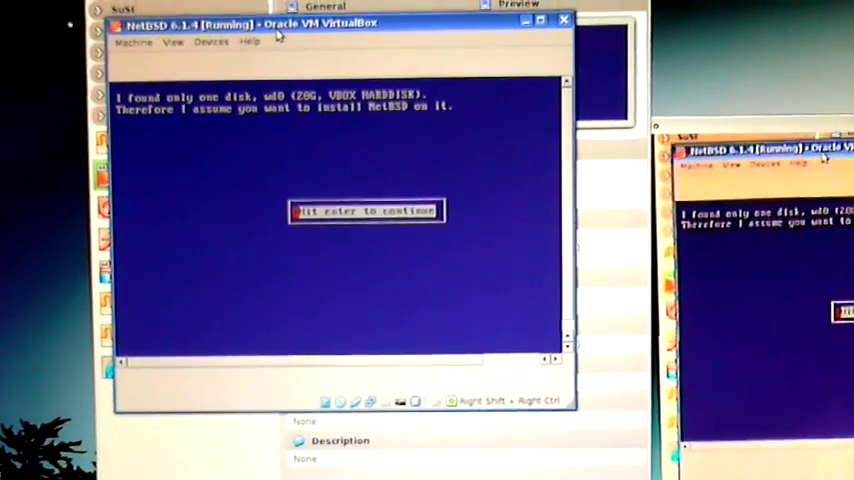
{"action": "key", "text": "enter"}
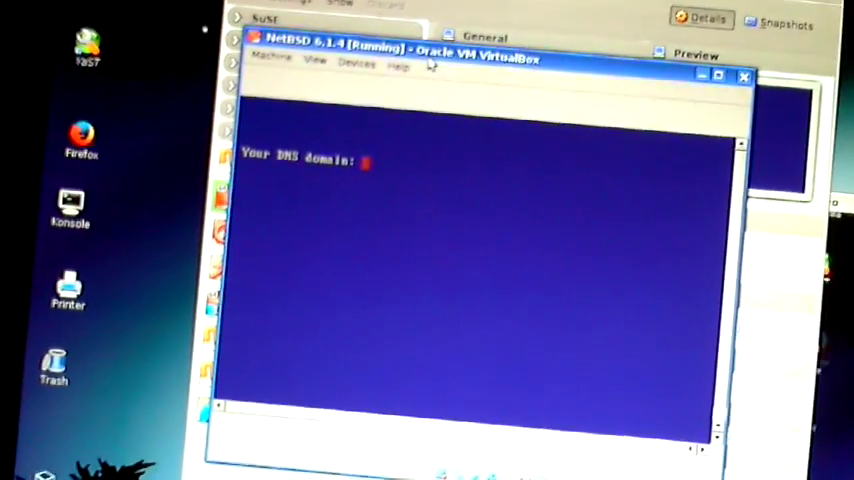
Begin answering the DNS domain prompt with 'do' during network configuration.
{"action": "type", "text": "do"}
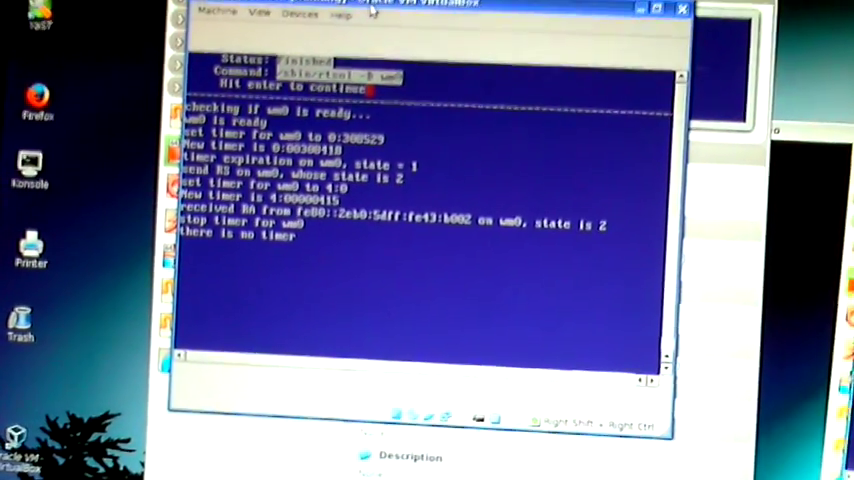
{"action": "key", "text": "enter"}
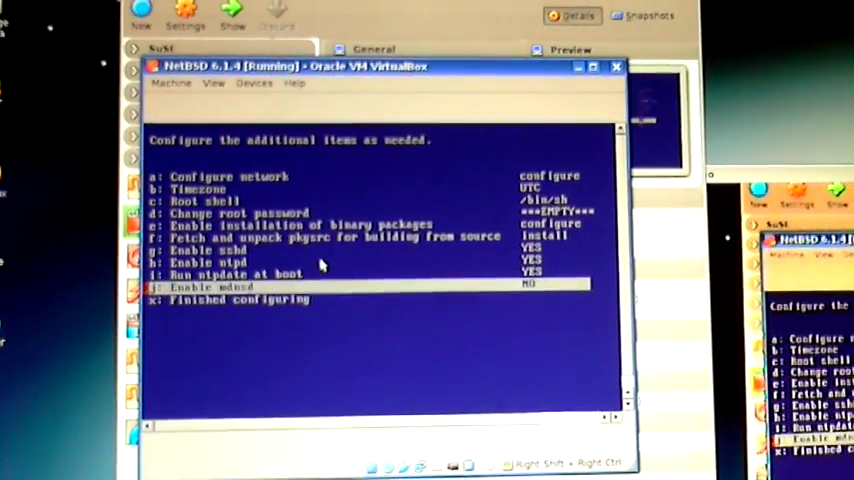
Move the selection up to 'a: Configure network' to re-enter network setup.
{"action": "key", "text": "Up"}
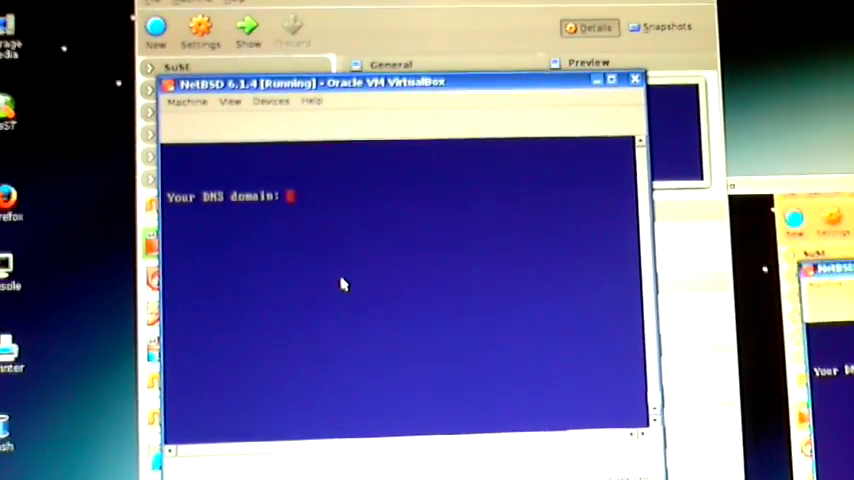
Answer the DNS domain prompt with 'dom' and advance to the pkgin failure notice.
{"action": "type", "text": "dom"}
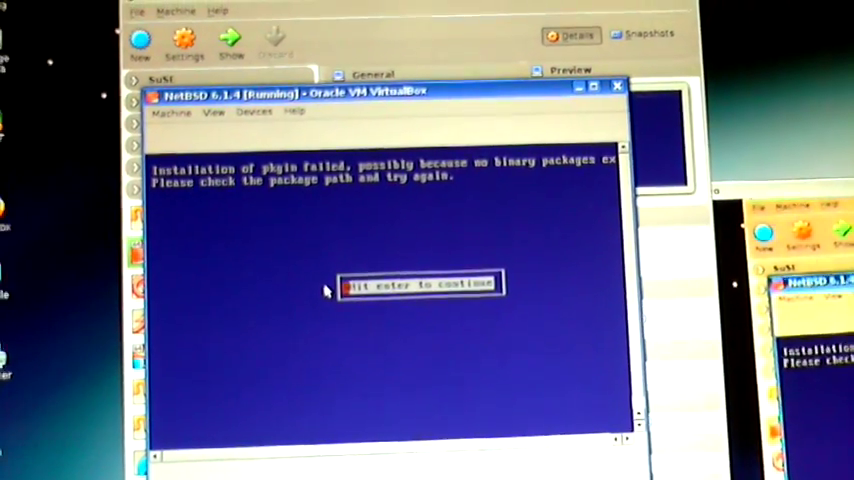
Dismiss the pkgin failure notice and answer the root password yes/no question.
{"action": "key", "text": "enter"}
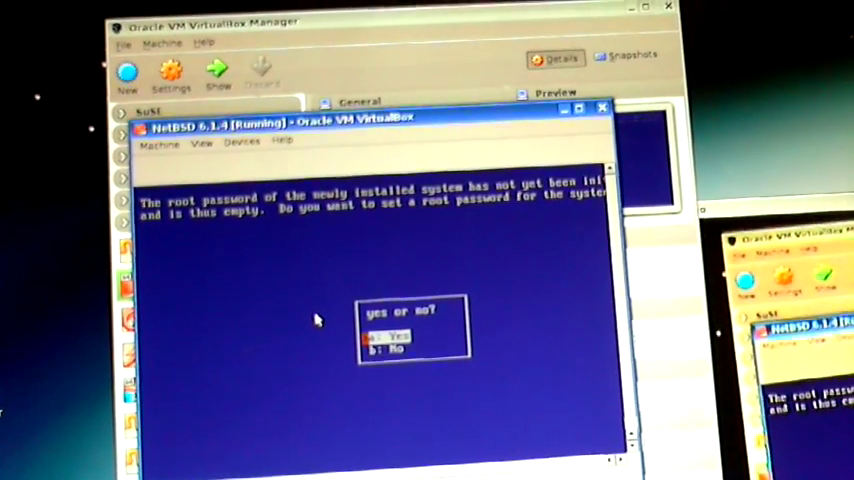
{"action": "left_click", "coordinate": [384, 334]}
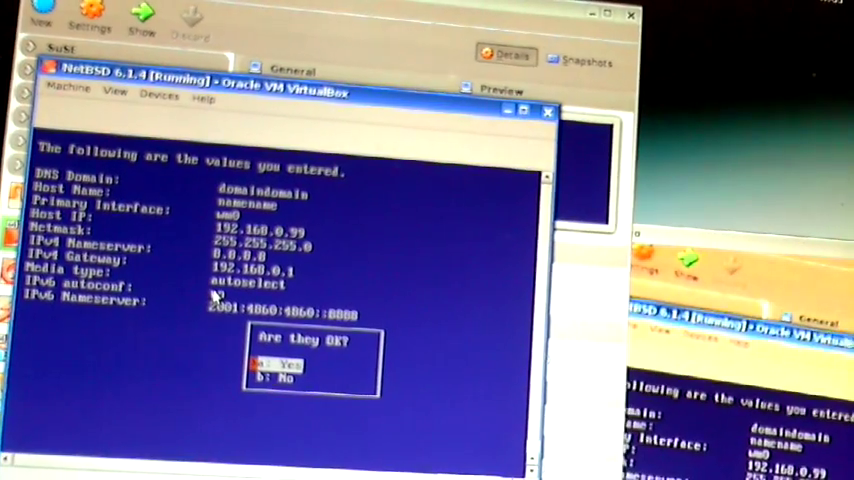
Choose Yes at 'Are they OK?' so the installer completes NetBSD 6.1.4.
{"action": "left_click", "coordinate": [290, 364]}
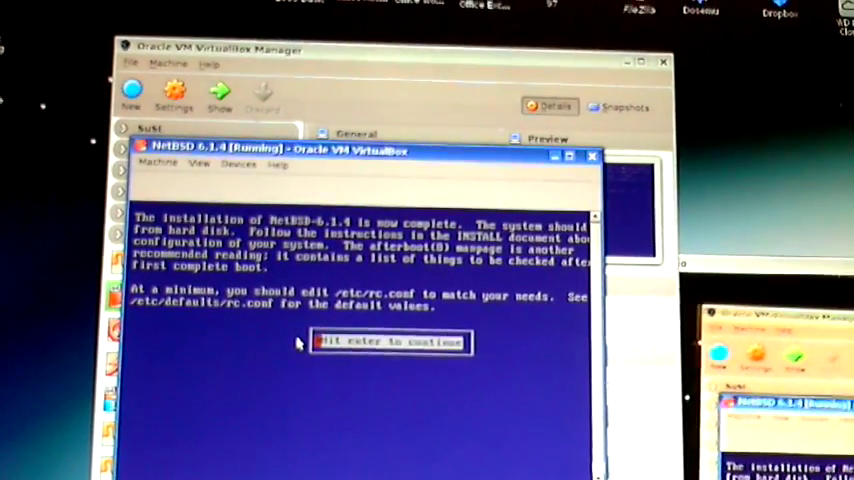
Dismiss the completion message, exit the install system, and bring up the VM's Settings.
{"action": "key", "text": "enter"}
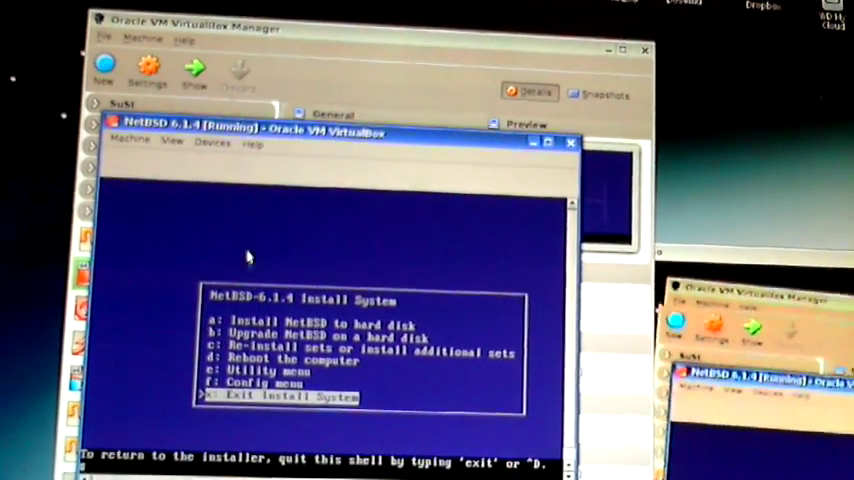
{"action": "left_click", "coordinate": [130, 140]}
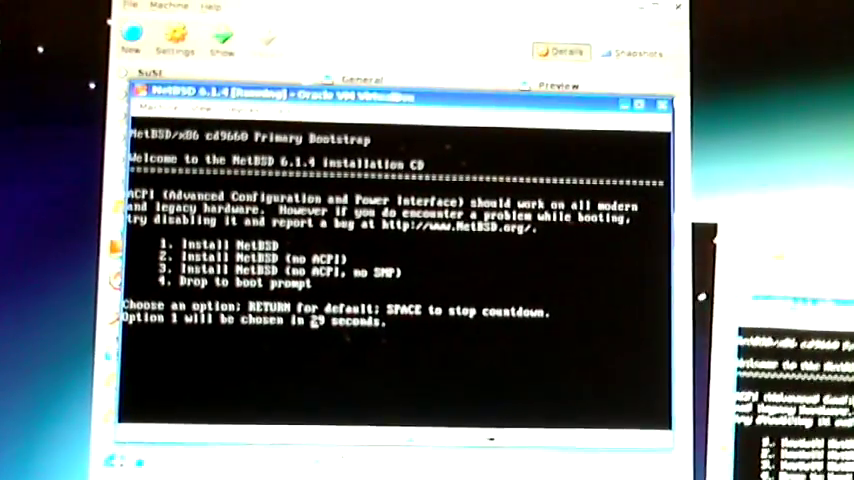
{"action": "left_click", "coordinate": [128, 100]}
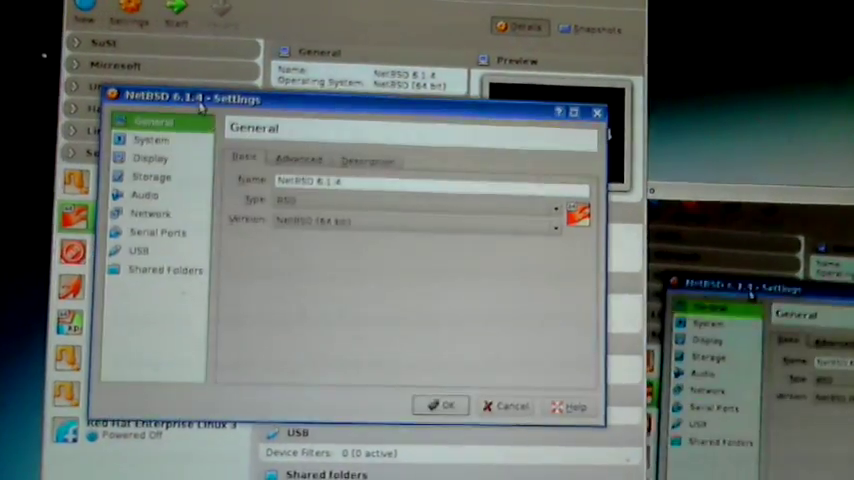
Remove the optical drive under Storage and apply, leaving only the hard disk attached.
{"action": "left_click", "coordinate": [150, 158]}
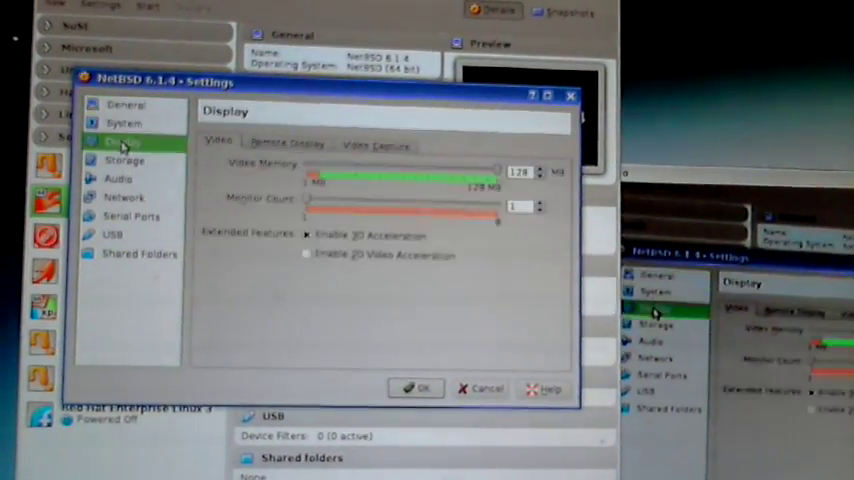
{"action": "left_click", "coordinate": [124, 160]}
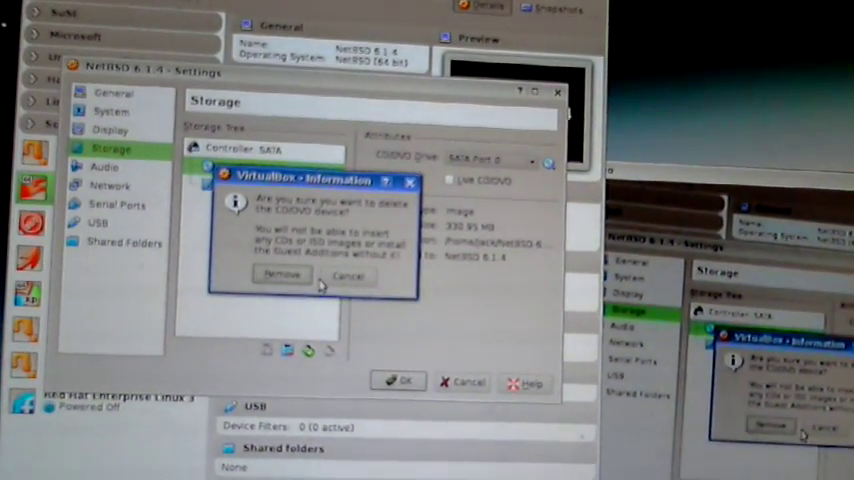
{"action": "left_click", "coordinate": [284, 276]}
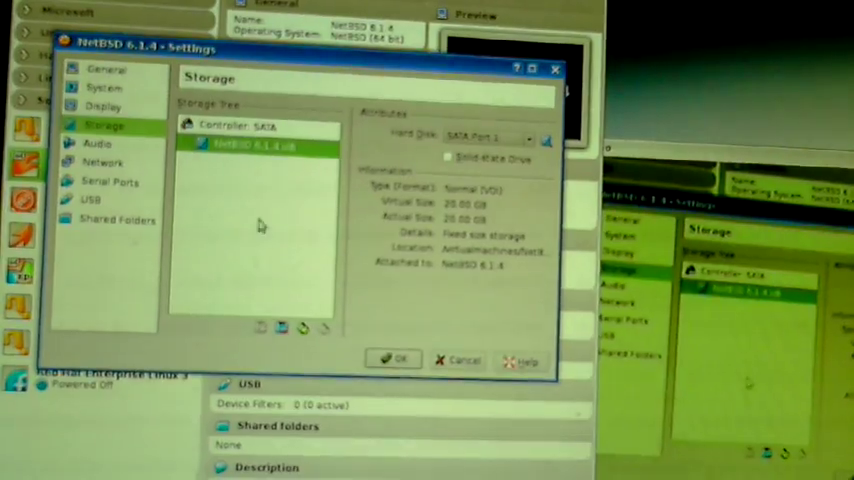
{"action": "left_click", "coordinate": [260, 328]}
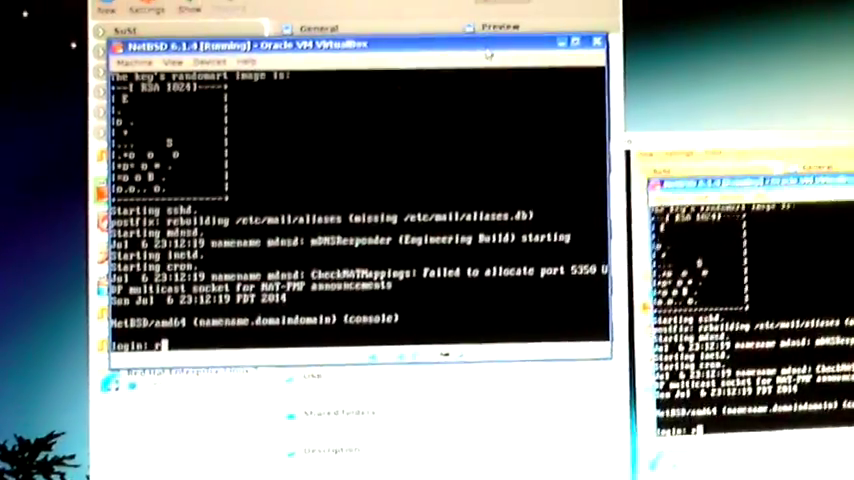
Log in at the NetBSD console as root.
{"action": "type", "text": "root"}
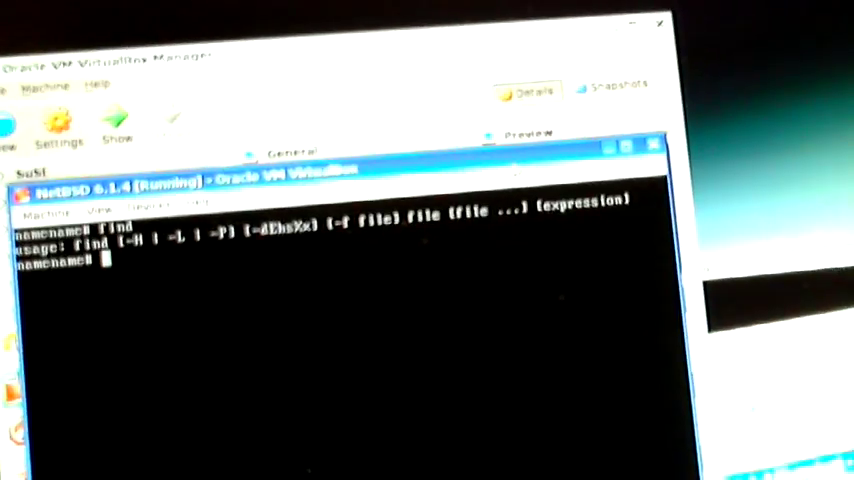
Run find with no arguments at the # prompt to show its usage line.
{"action": "type", "text": "find"}
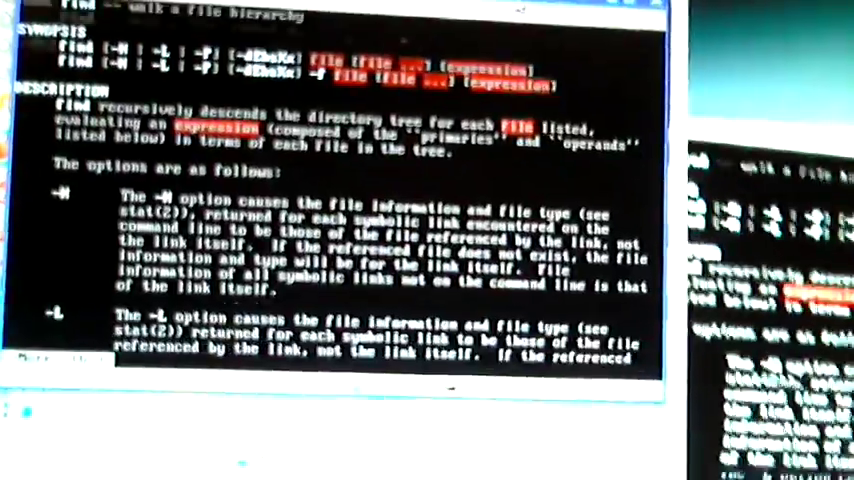
Page down through the find manual to the later option descriptions, including depth-first traversal.
{"action": "scroll", "scroll_direction": "down", "scroll_amount": 3}
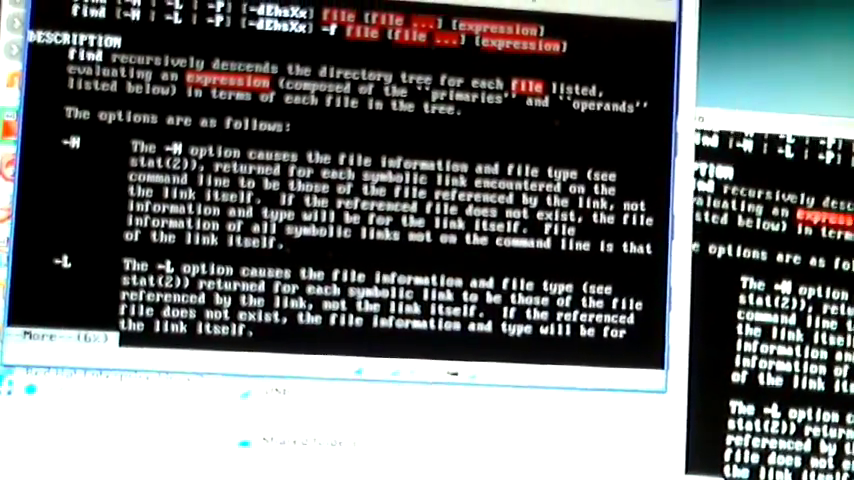
{"action": "scroll", "scroll_direction": "down", "scroll_amount": 3}
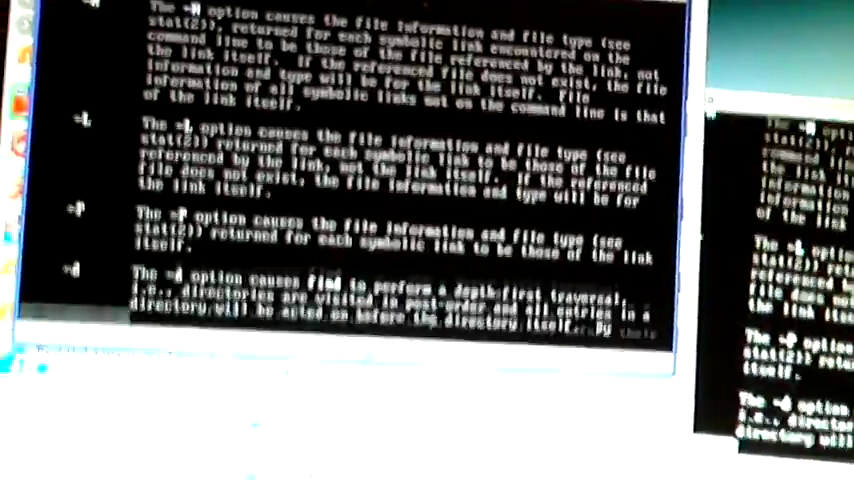